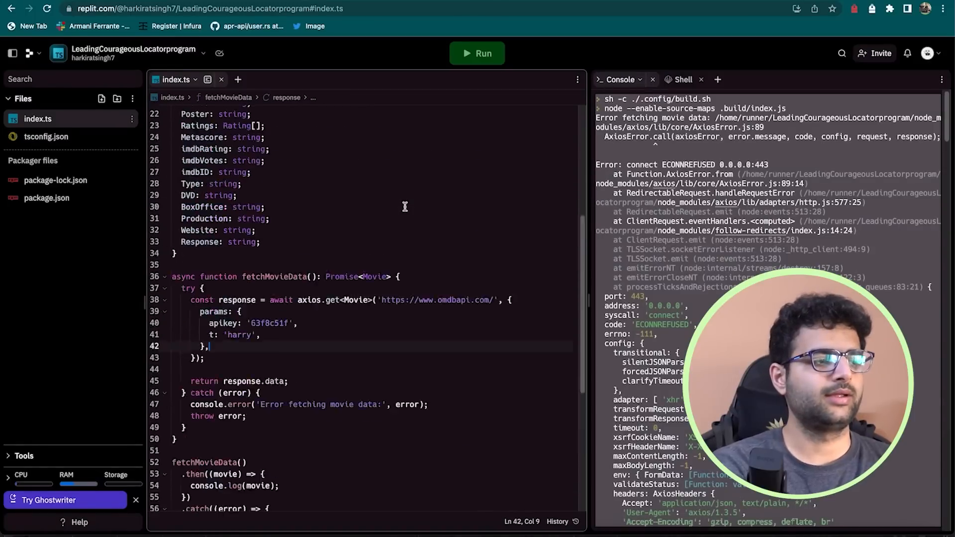
# Start a new Repl and search the templates for 'react'.
pyautogui.scroll(3)
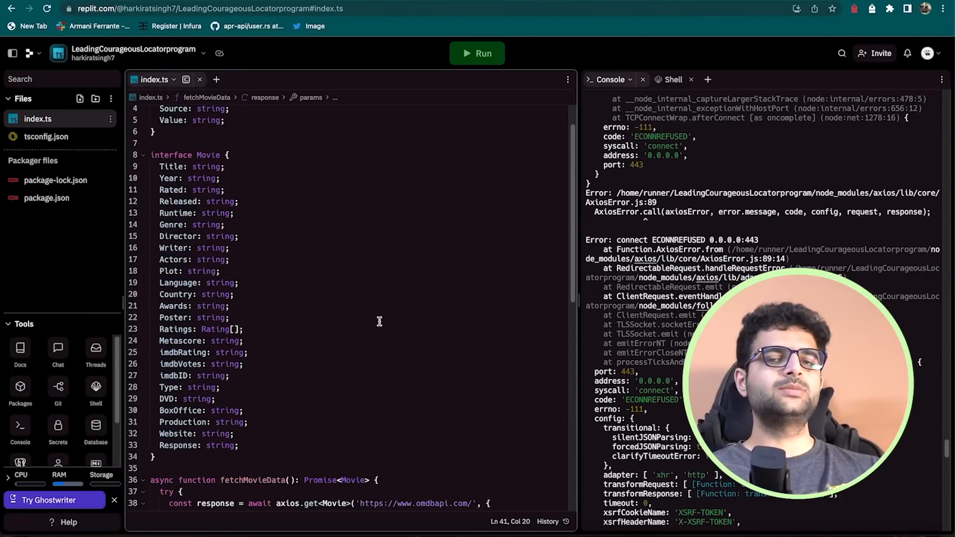
pyautogui.scroll(-3)
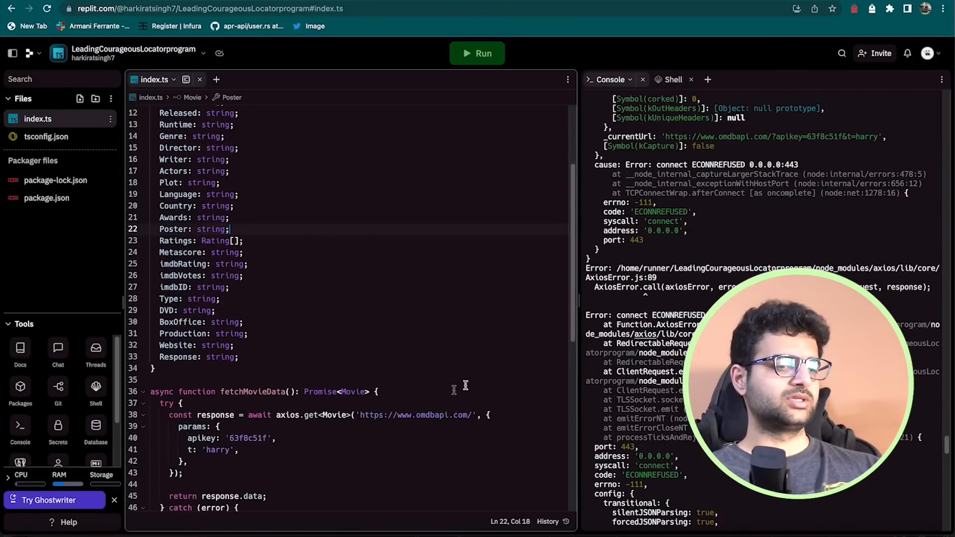
pyautogui.click(432, 415)
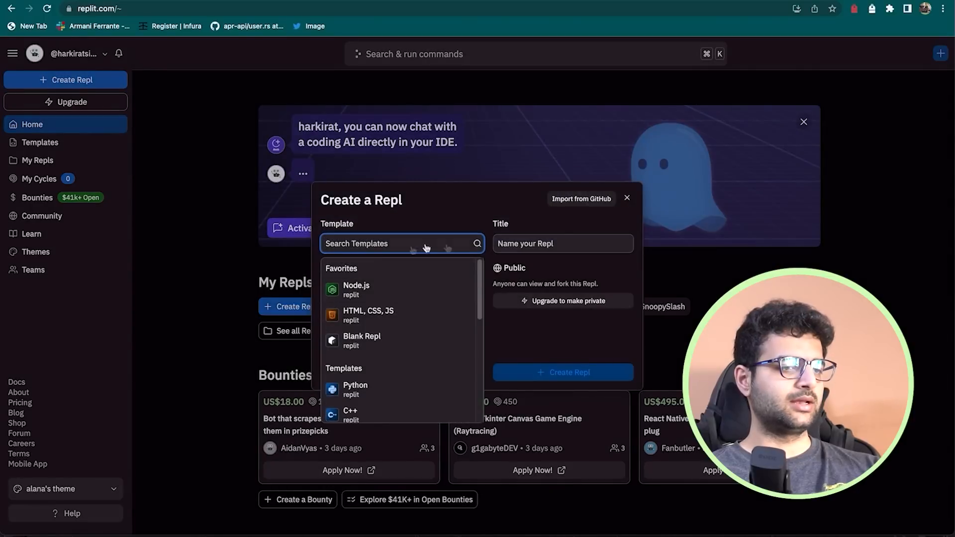
pyautogui.write('rea')
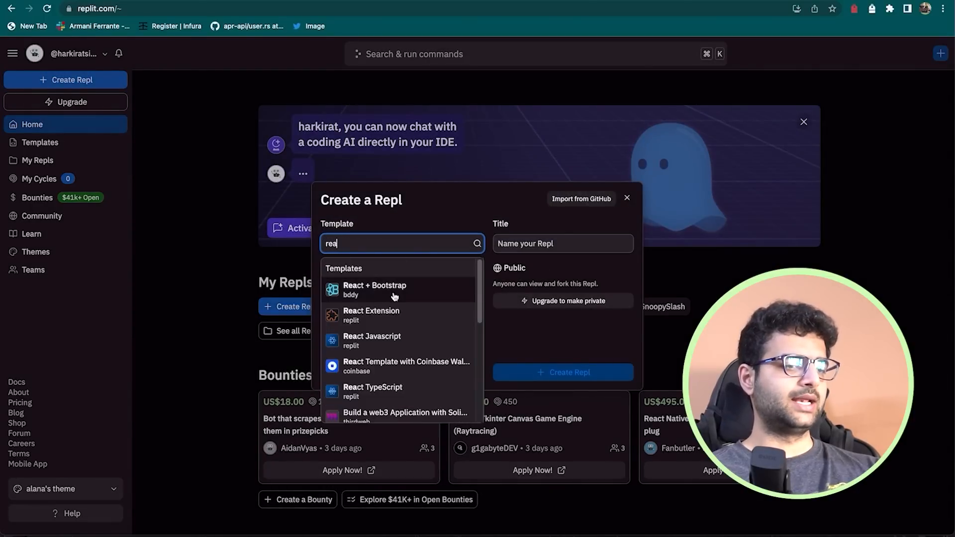
# Create the project from the React template and bring up src/App.tsx in the editor.
pyautogui.click(561, 372)
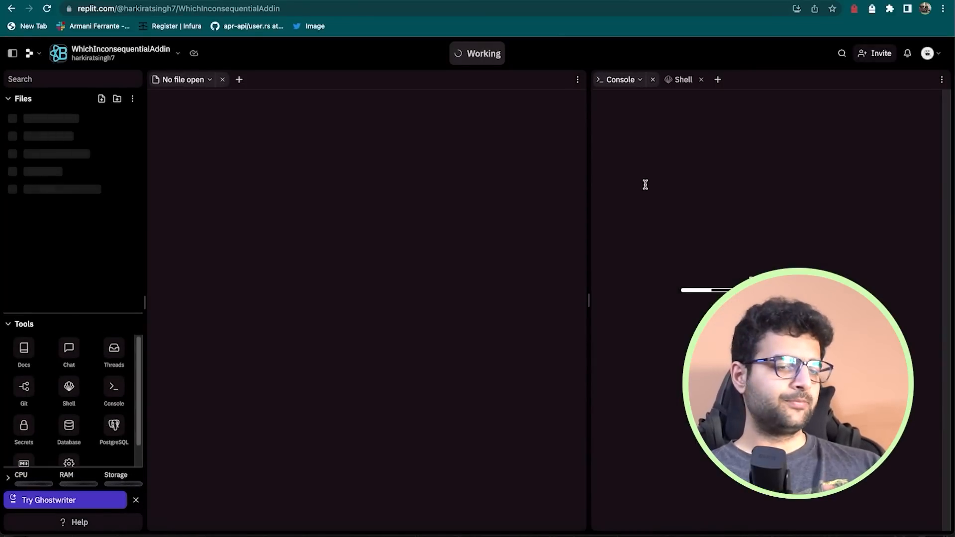
pyautogui.moveTo(514, 215)
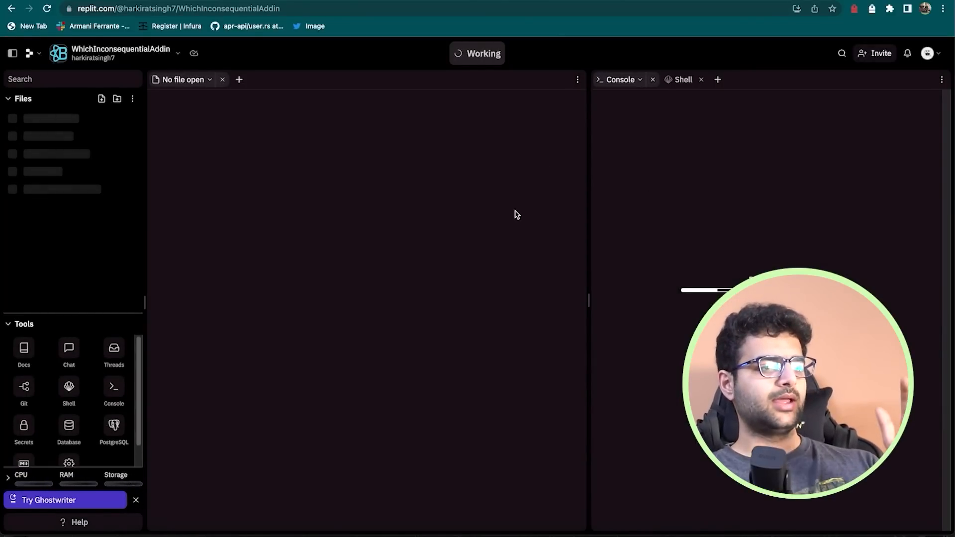
pyautogui.click(50, 154)
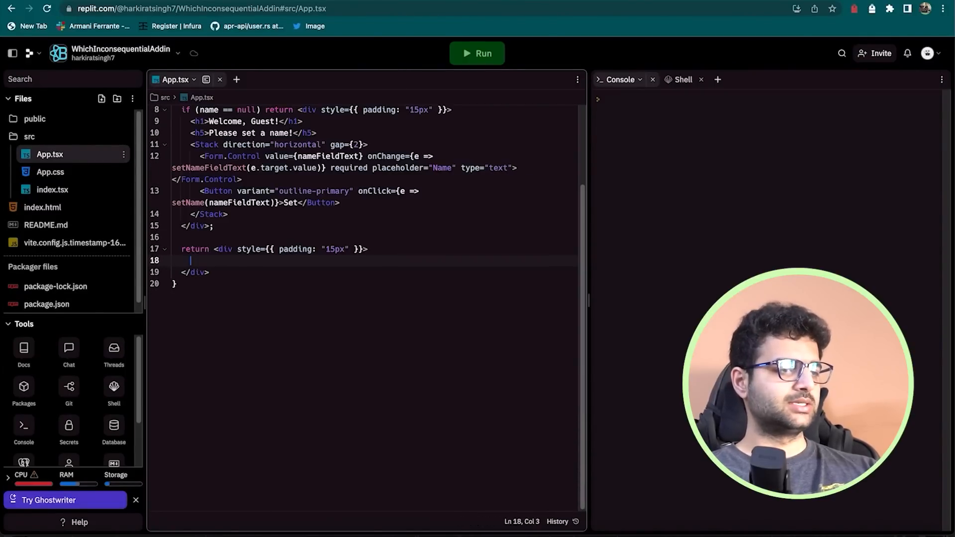
# Add import axios from 'axios'; below the react import in App.tsx.
pyautogui.scroll(3)
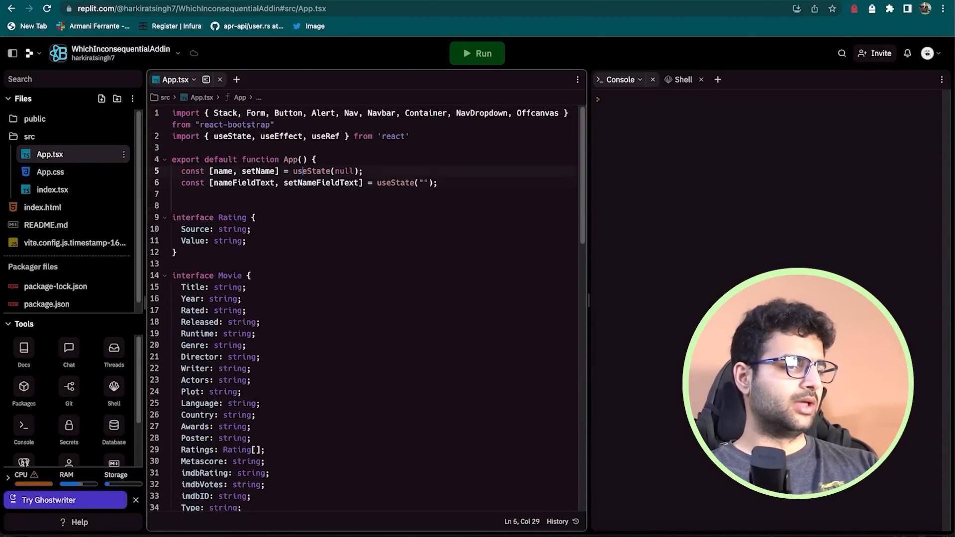
pyautogui.write("import axios from 'axios';")
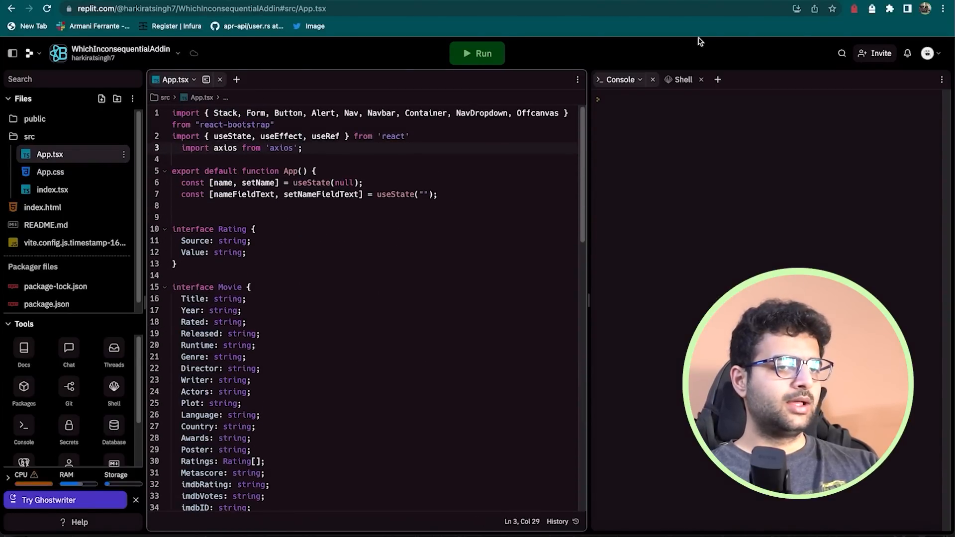